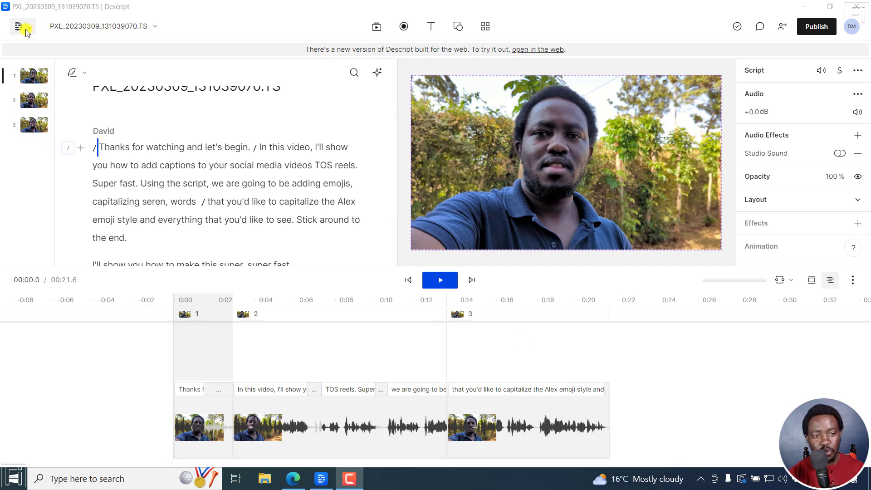
# Step: Add an automatic Captions text layer over the video footage
pyautogui.click(21, 26)
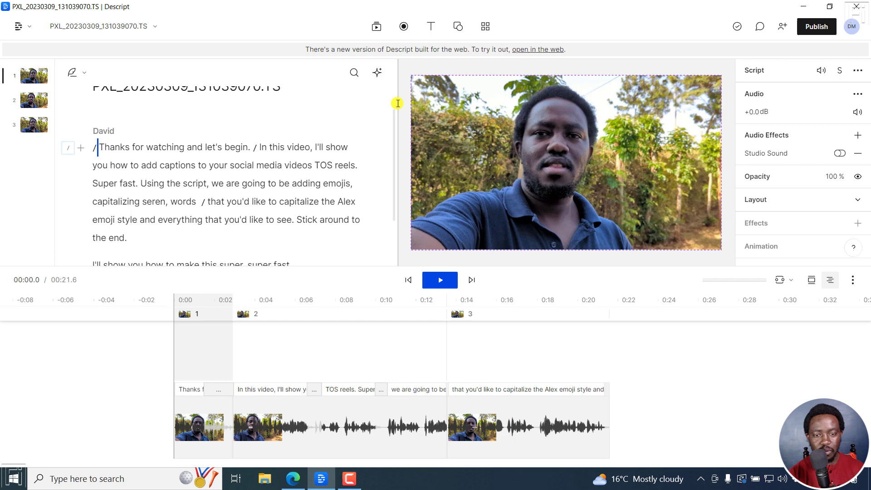
pyautogui.click(430, 27)
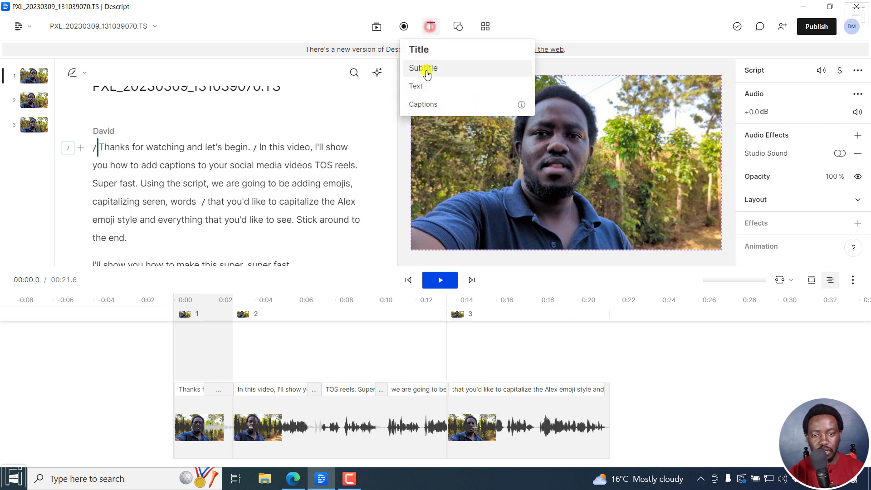
pyautogui.click(422, 104)
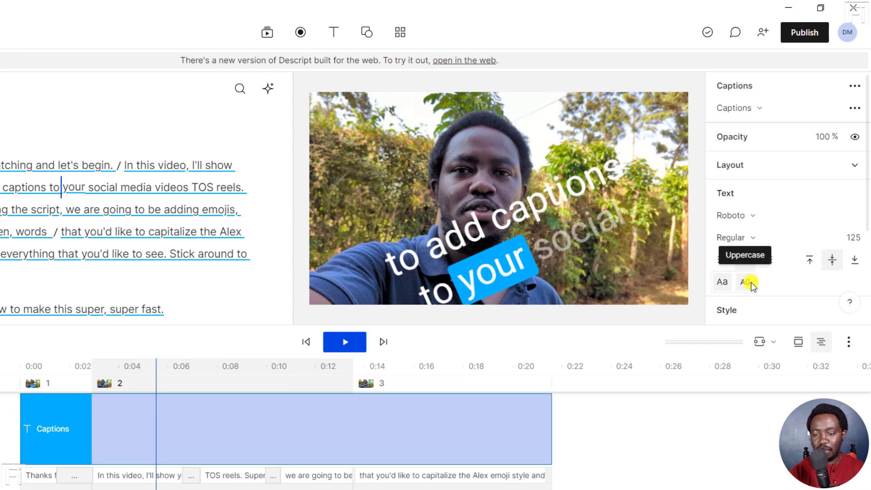
# Step: Turn on the Uppercase toggle for the captions and replay from the start to check it
pyautogui.click(746, 281)
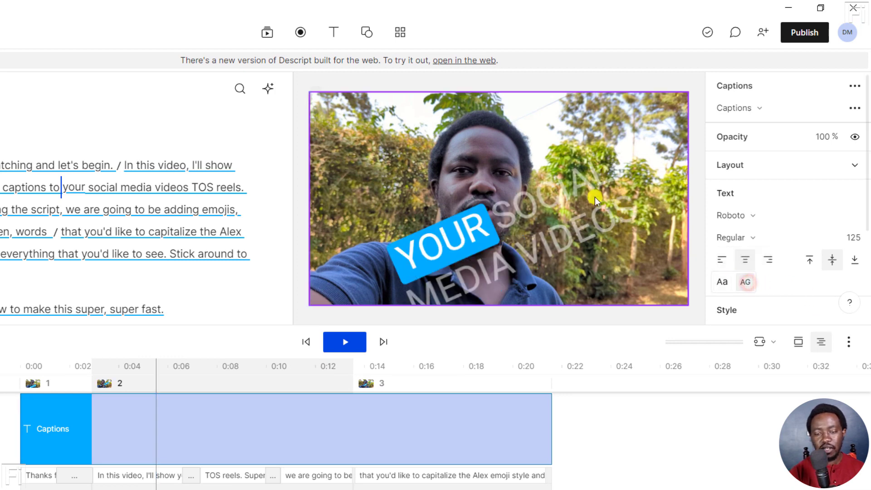
pyautogui.click(722, 282)
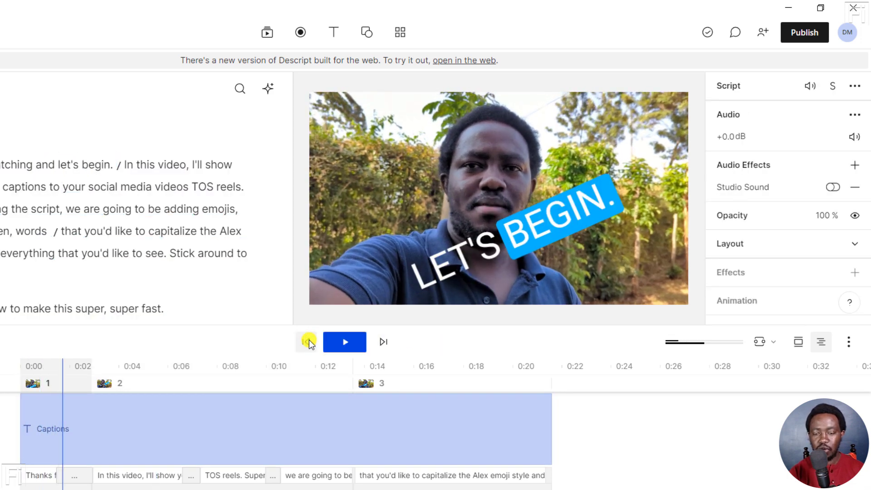
pyautogui.click(343, 342)
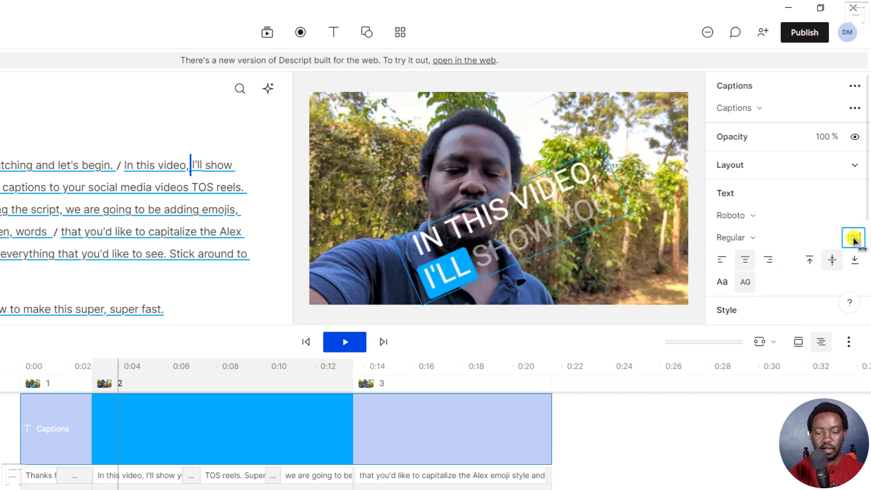
pyautogui.click(853, 237)
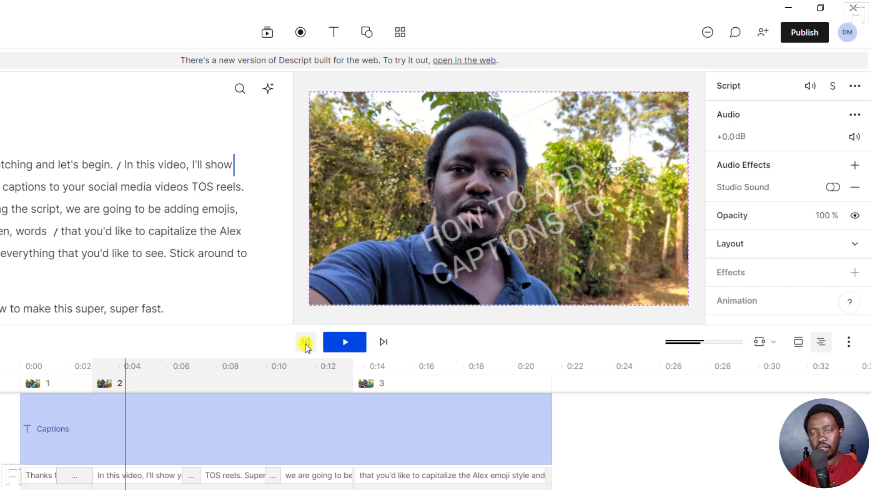
pyautogui.click(301, 427)
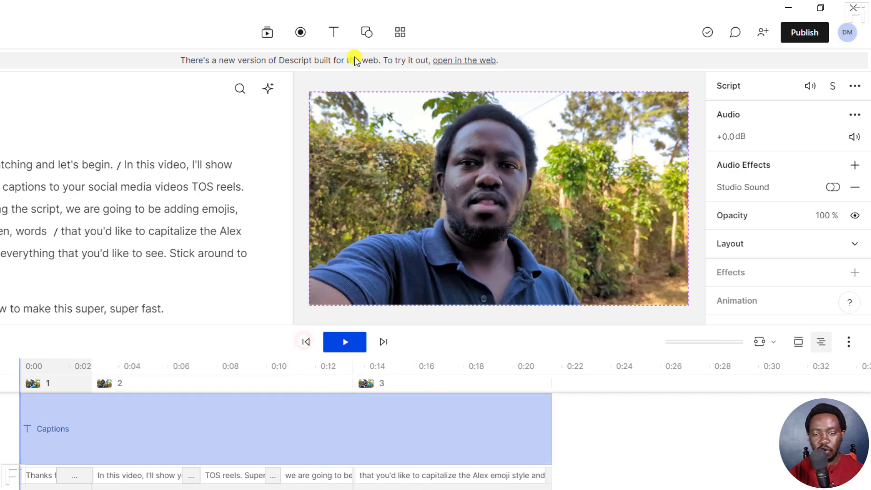
# Step: Add a Title layer and toggle its text to uppercase so it reads TITLE
pyautogui.click(333, 32)
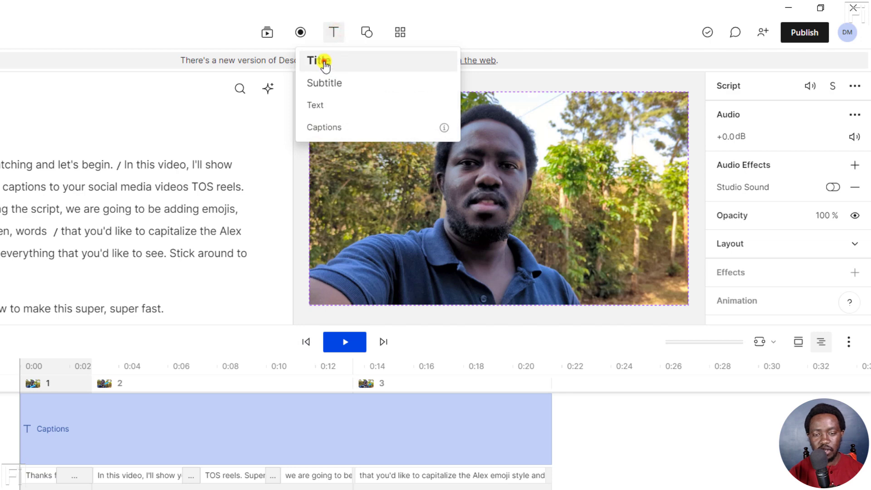
pyautogui.click(316, 61)
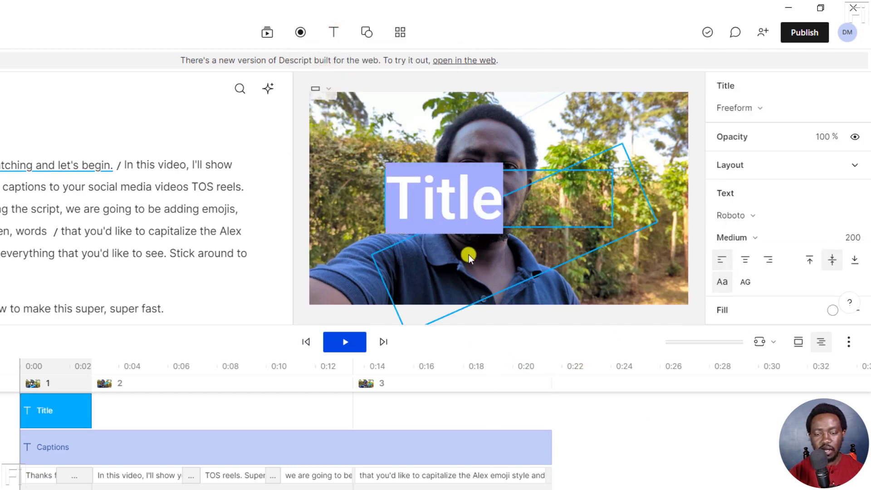
pyautogui.click(744, 282)
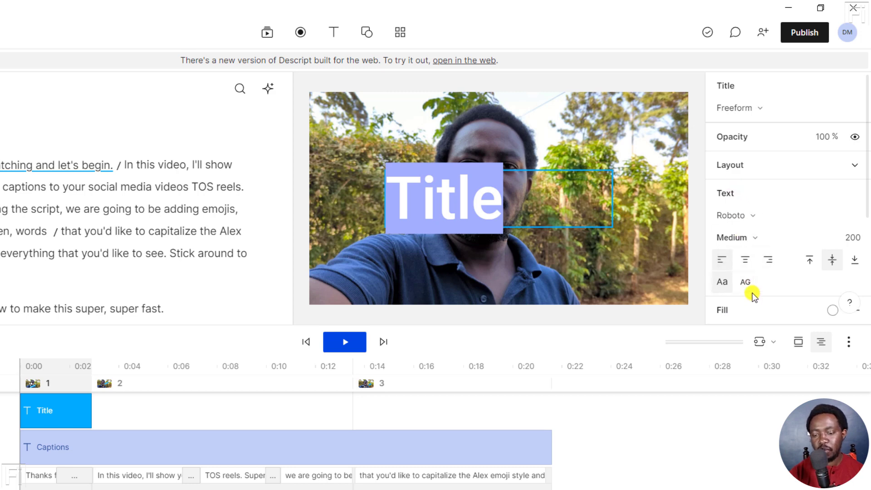
pyautogui.click(745, 281)
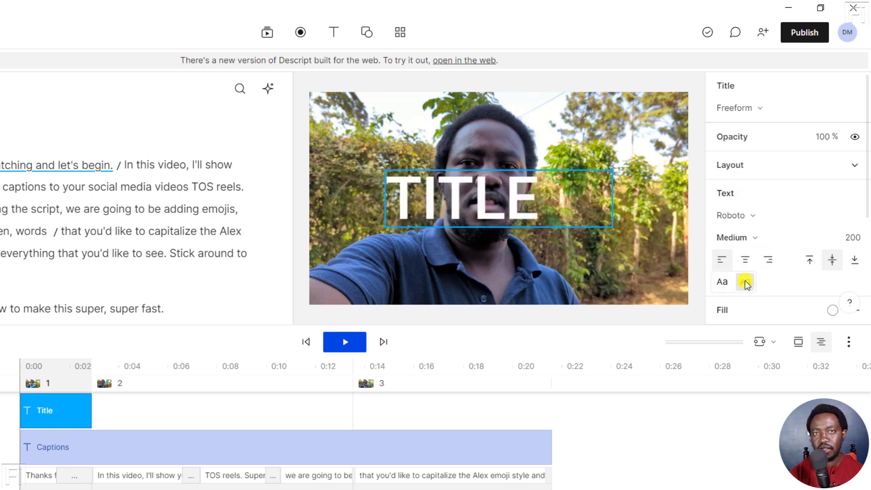
pyautogui.click(721, 281)
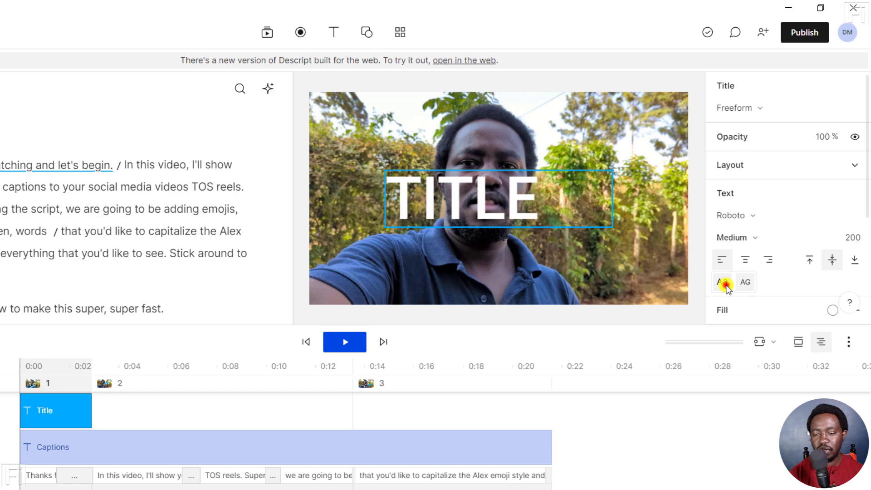
pyautogui.click(721, 282)
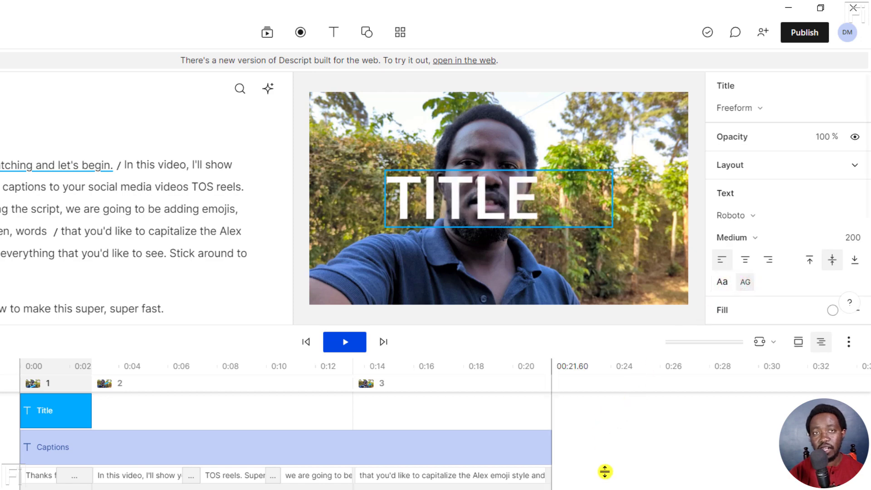